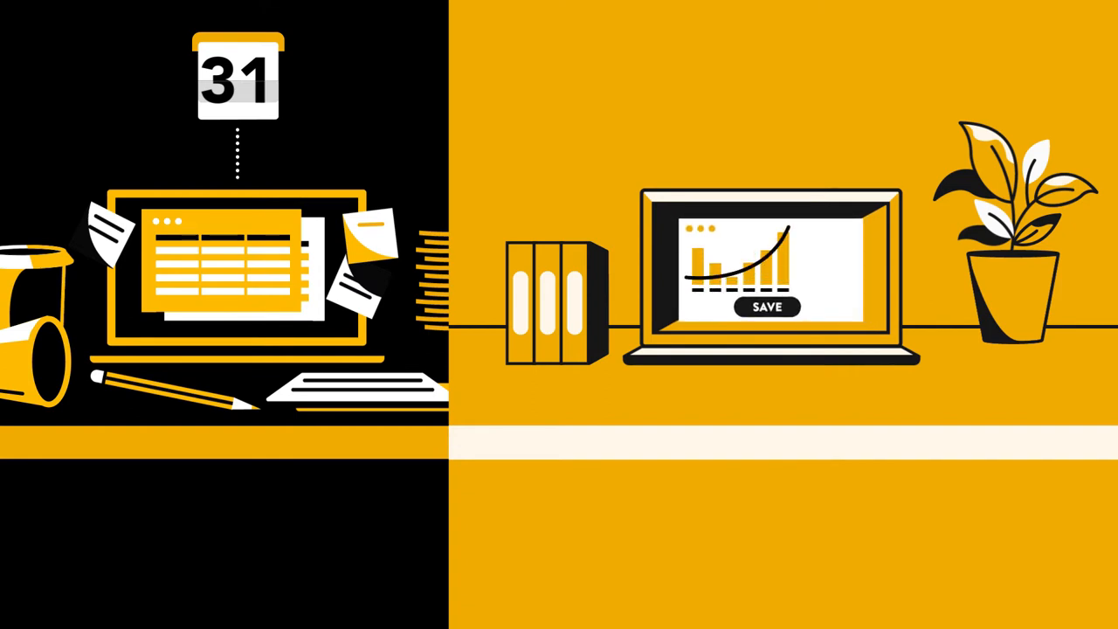
left_click(766, 308)
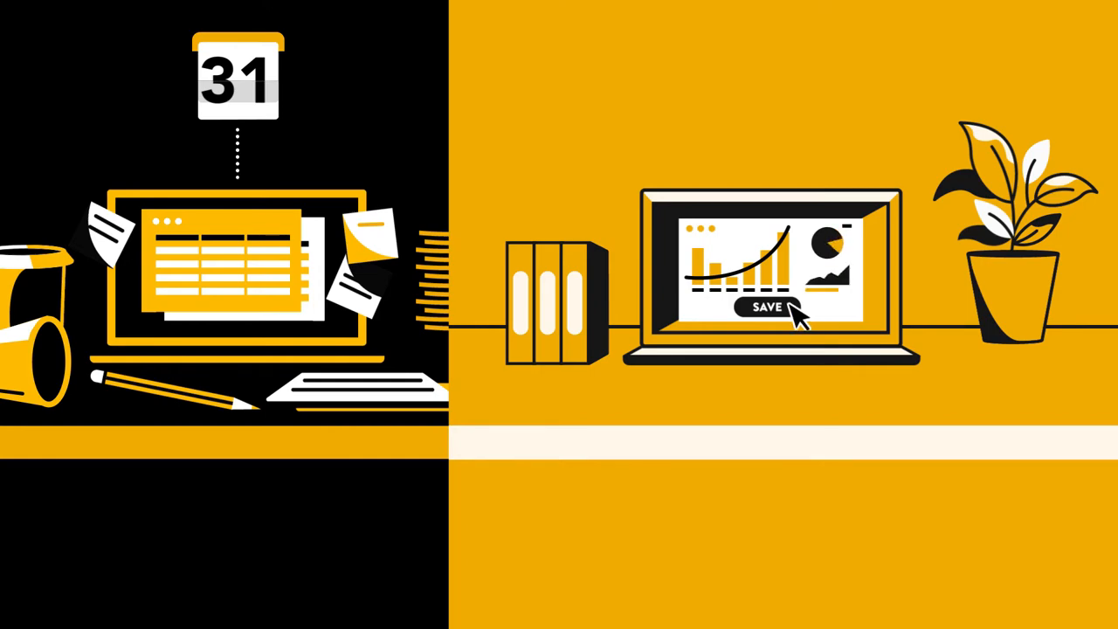
left_click(766, 308)
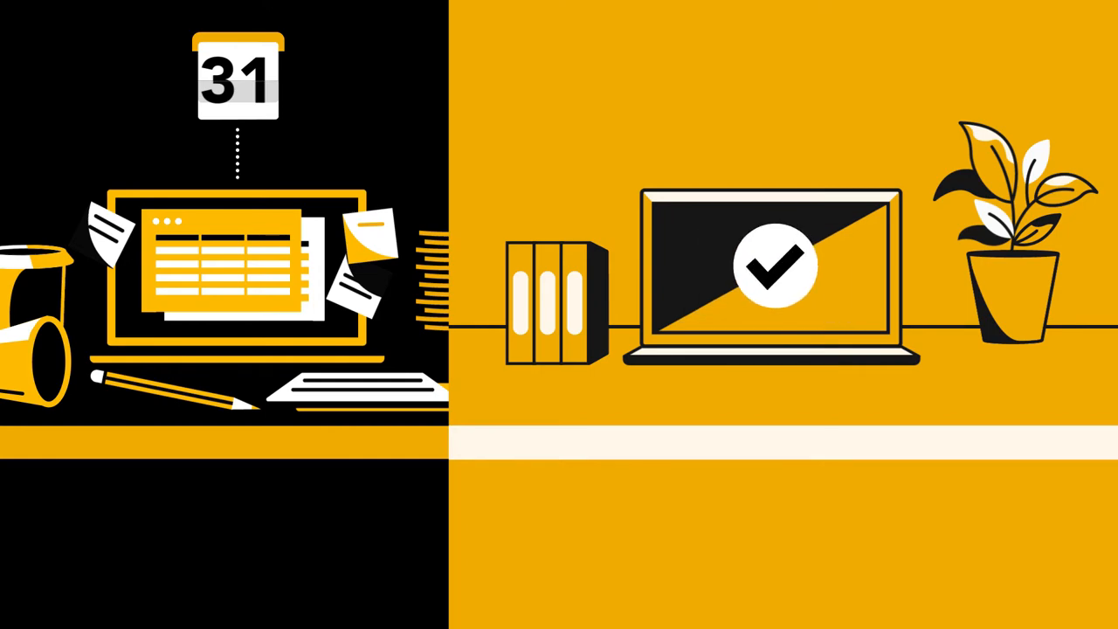